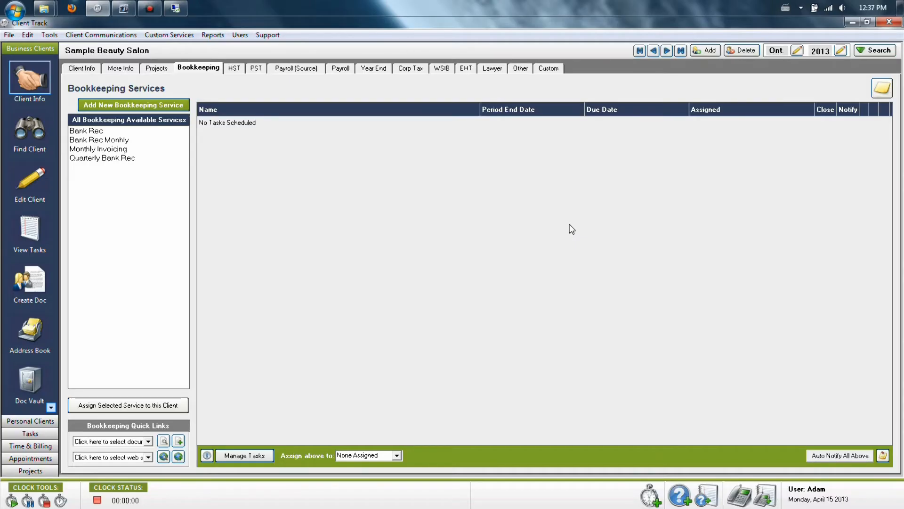
{"action": "mouse_move", "coordinate": [545, 200]}
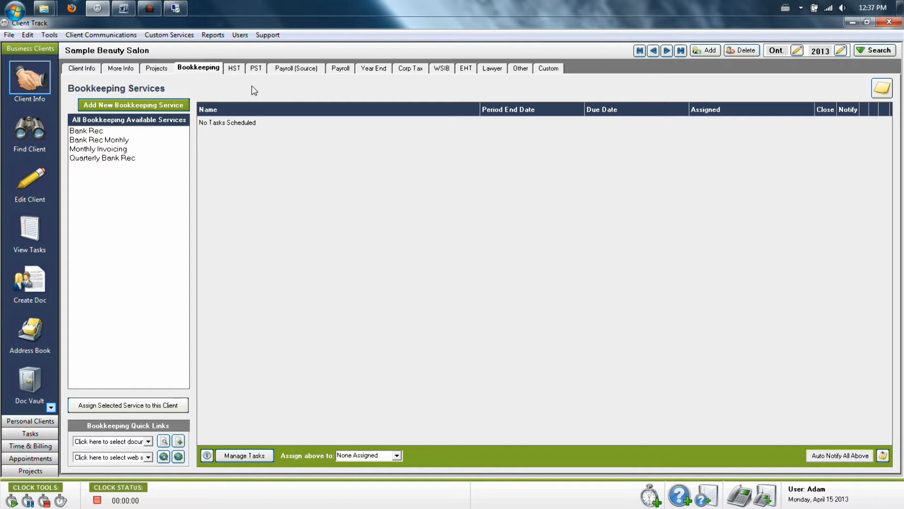
{"action": "mouse_move", "coordinate": [242, 92]}
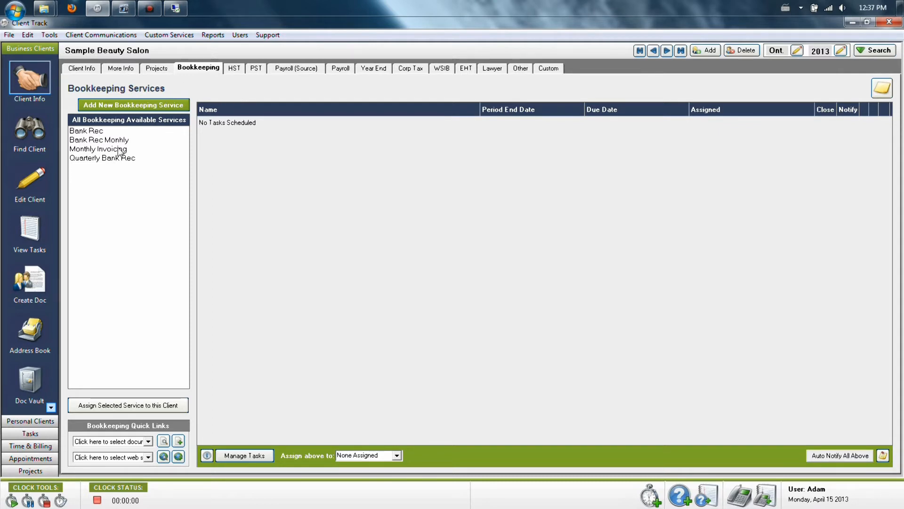
{"action": "mouse_move", "coordinate": [133, 107]}
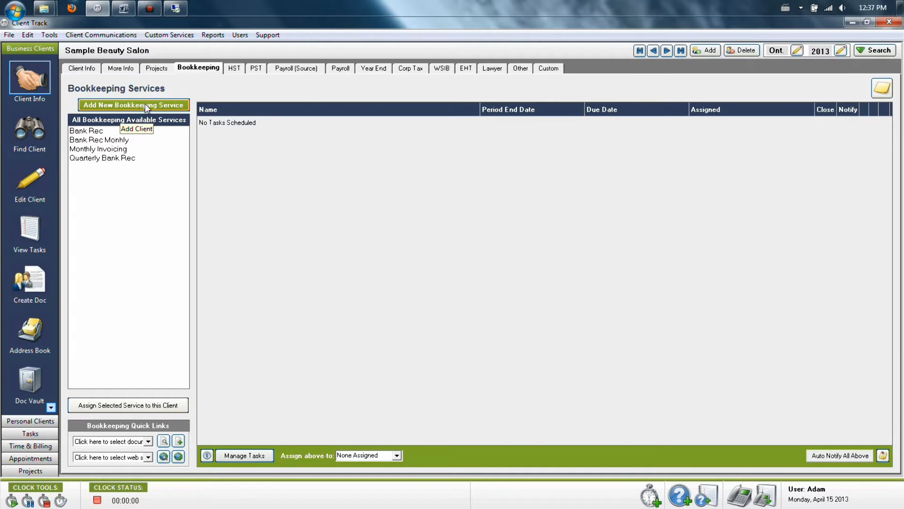
Add a new custom bookkeeping service and enter 'test' as its task name
{"action": "left_click", "coordinate": [133, 105]}
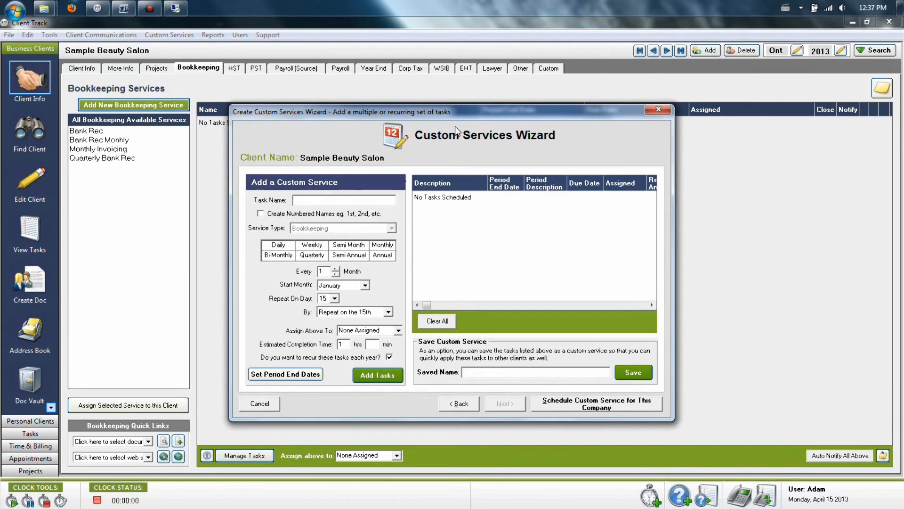
{"action": "left_click", "coordinate": [344, 200]}
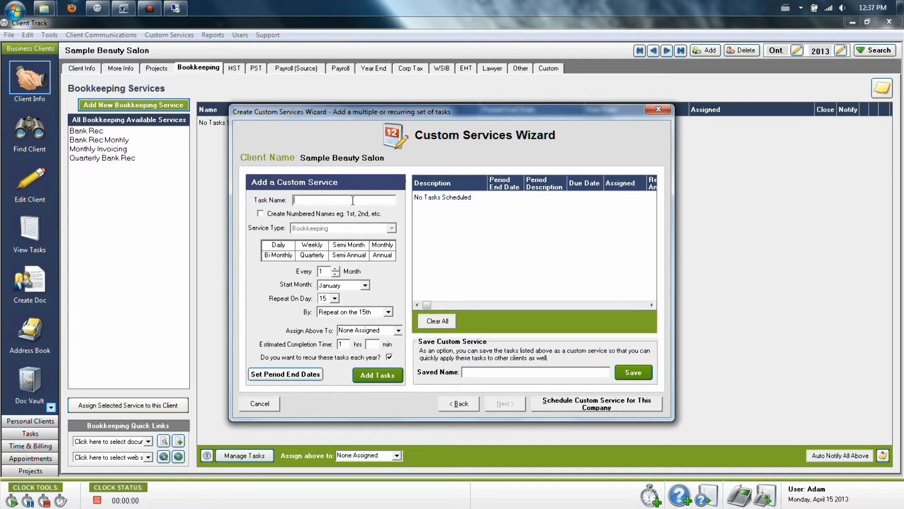
{"action": "type", "text": "test"}
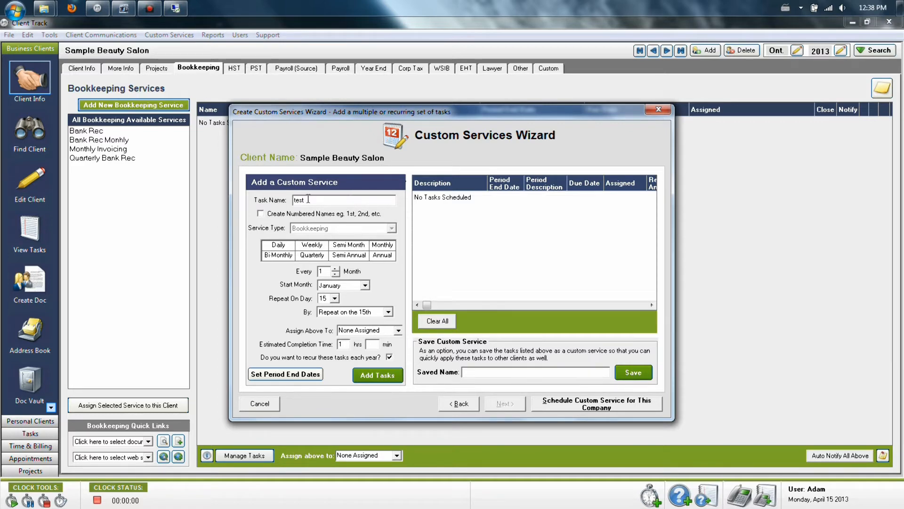
{"action": "mouse_move", "coordinate": [356, 215]}
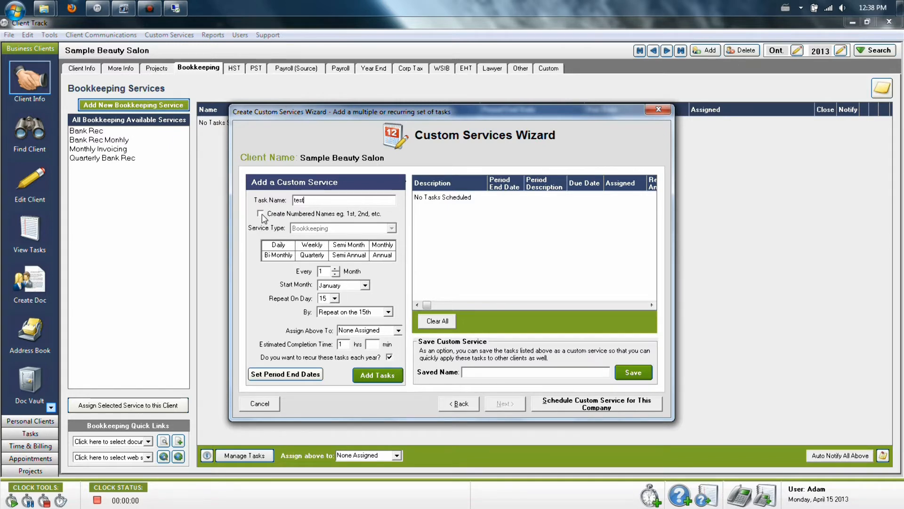
Leave numbered names off and pick Monthly after previewing Weekly, Bi Monthly and Semi Annual
{"action": "left_click", "coordinate": [260, 213]}
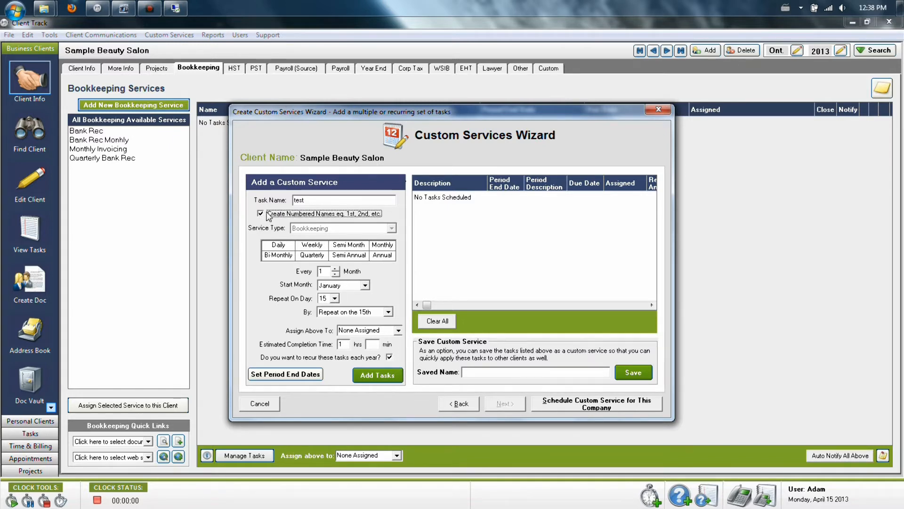
{"action": "left_click", "coordinate": [260, 213]}
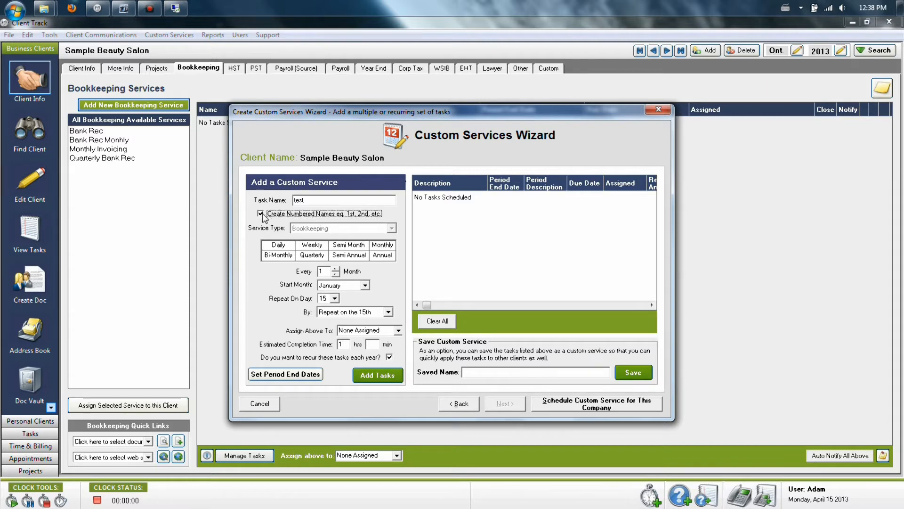
{"action": "left_click", "coordinate": [260, 214]}
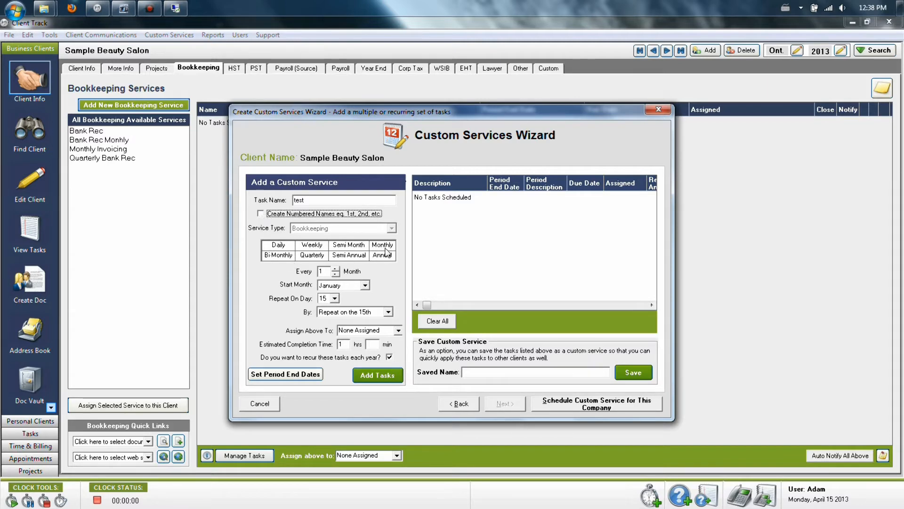
{"action": "left_click", "coordinate": [382, 245]}
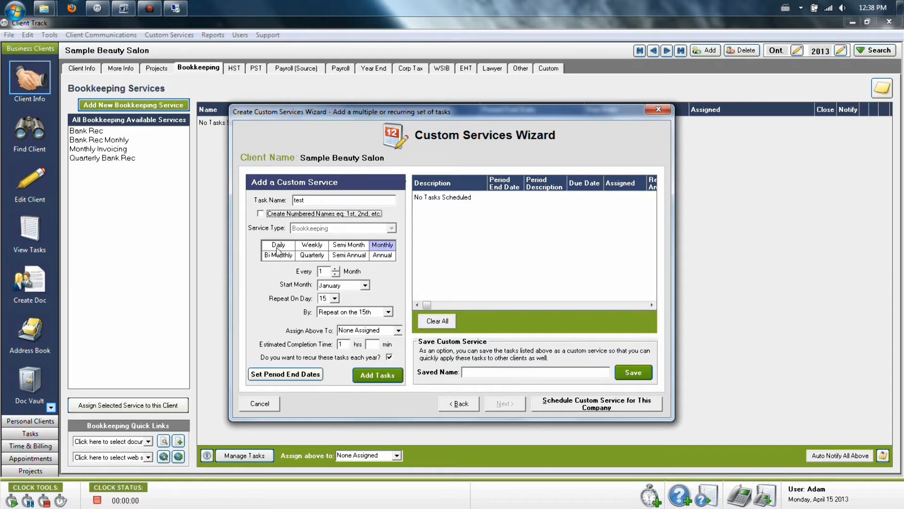
{"action": "left_click", "coordinate": [312, 244]}
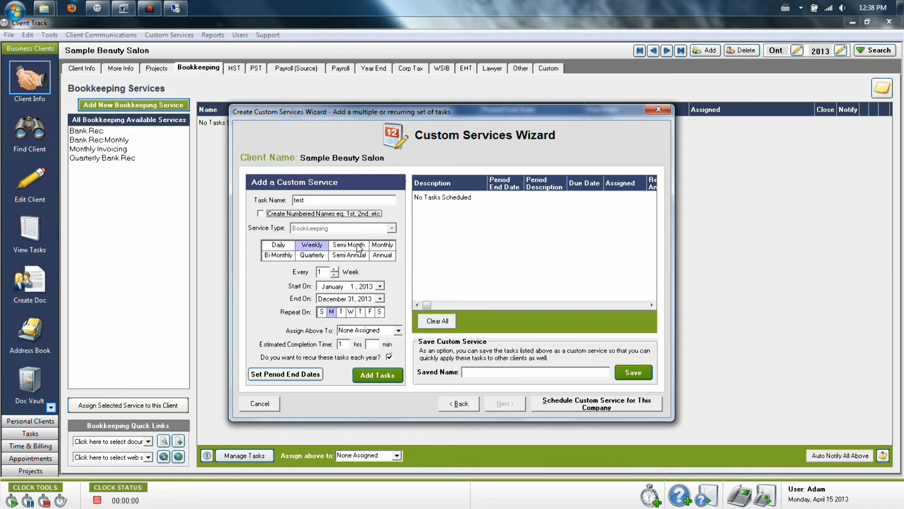
{"action": "left_click", "coordinate": [277, 254]}
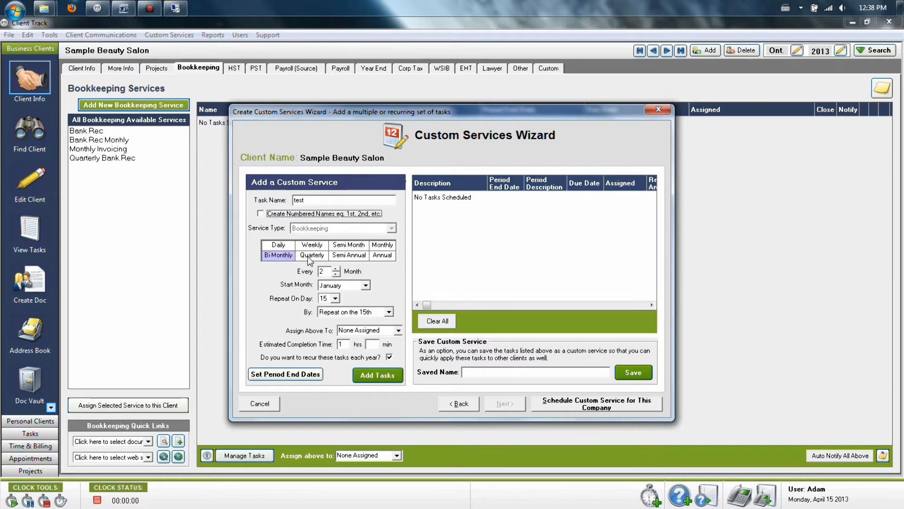
{"action": "left_click", "coordinate": [349, 255]}
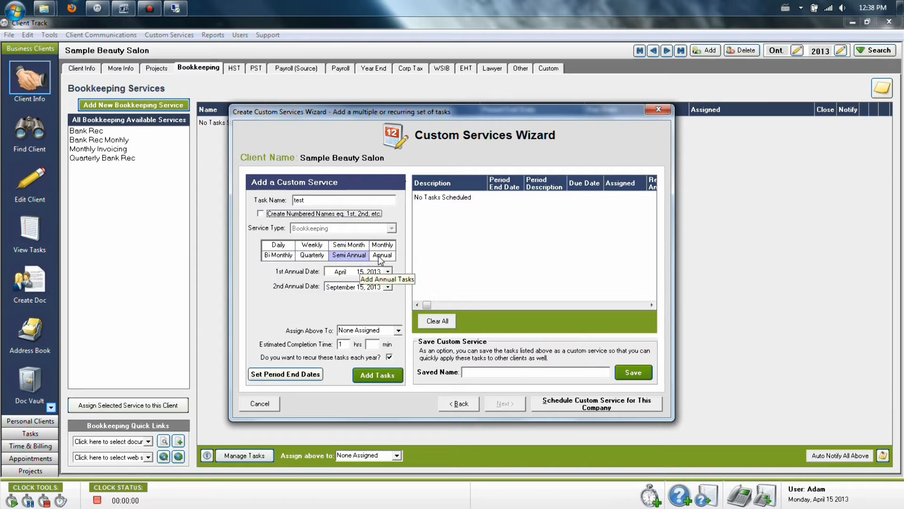
{"action": "left_click", "coordinate": [381, 244]}
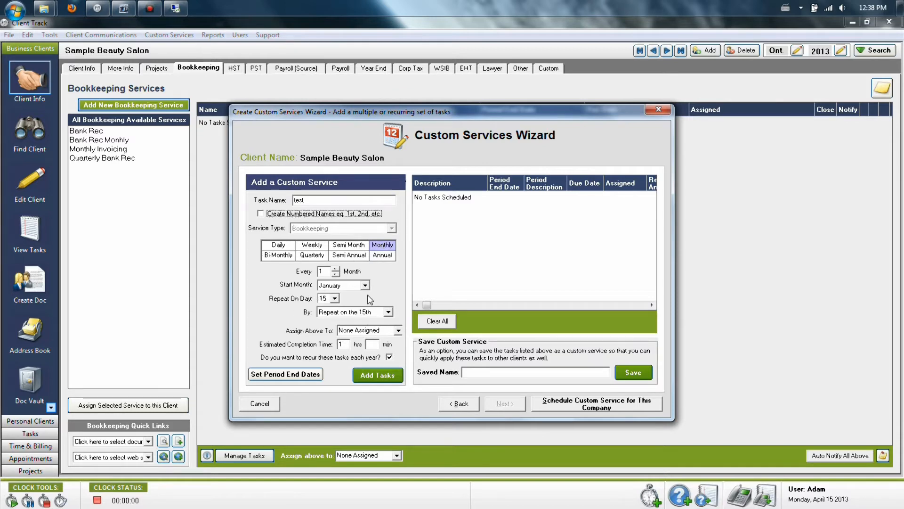
{"action": "mouse_move", "coordinate": [390, 268]}
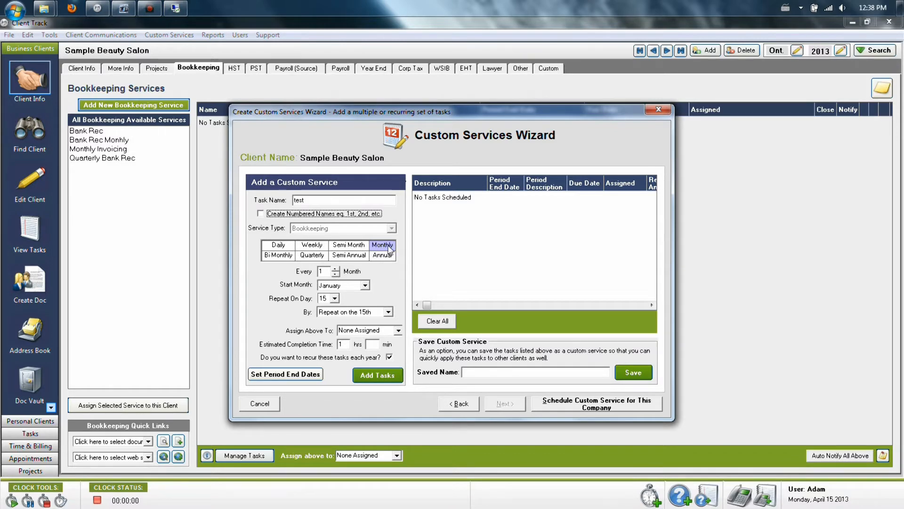
{"action": "mouse_move", "coordinate": [356, 277]}
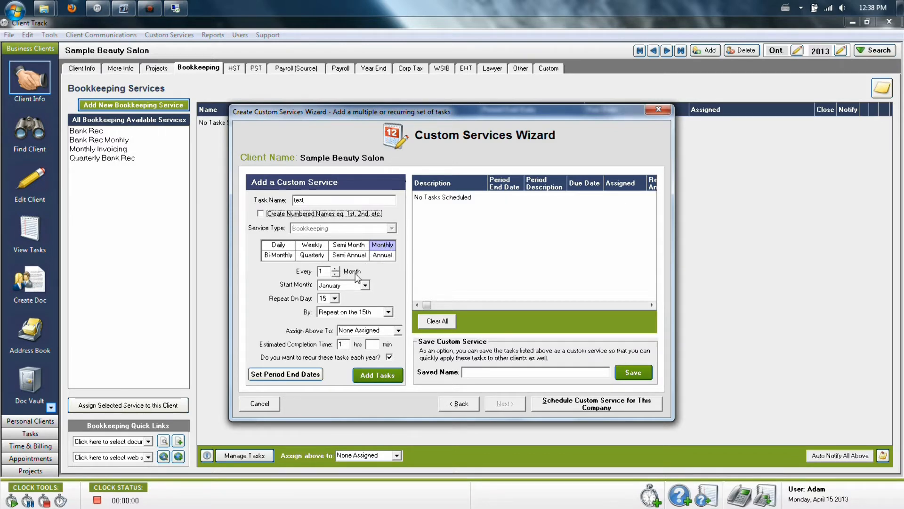
{"action": "left_click", "coordinate": [365, 285]}
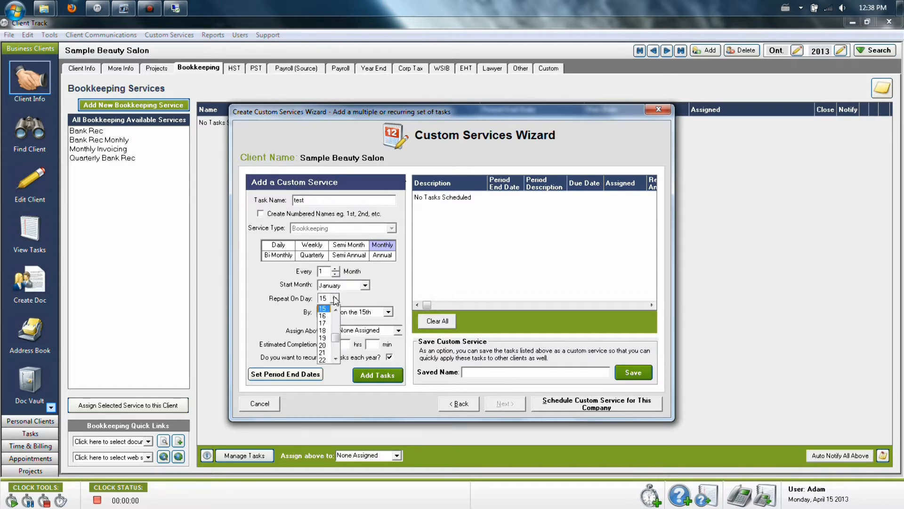
{"action": "left_click", "coordinate": [324, 298]}
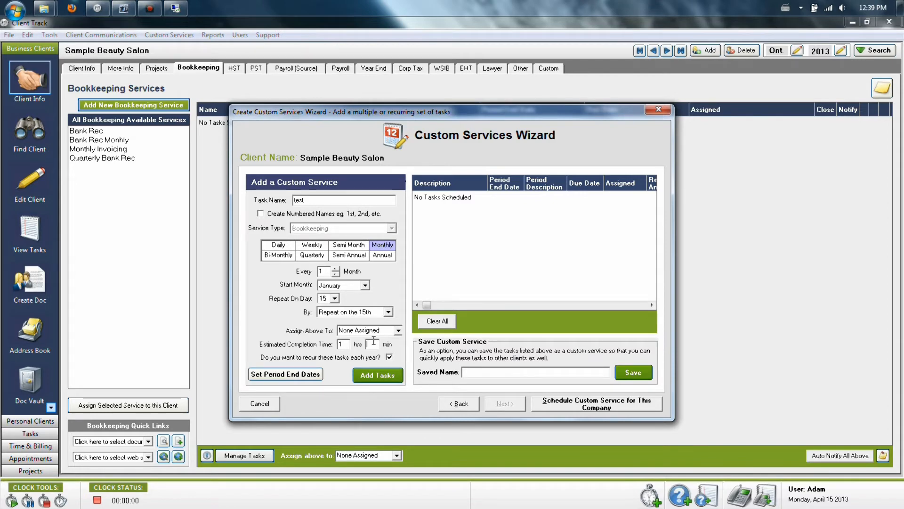
{"action": "mouse_move", "coordinate": [385, 345]}
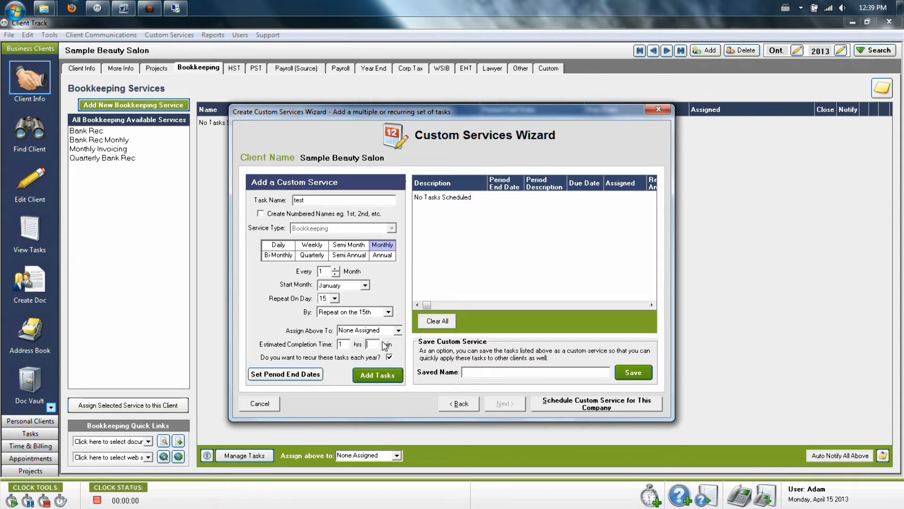
{"action": "left_click", "coordinate": [390, 357]}
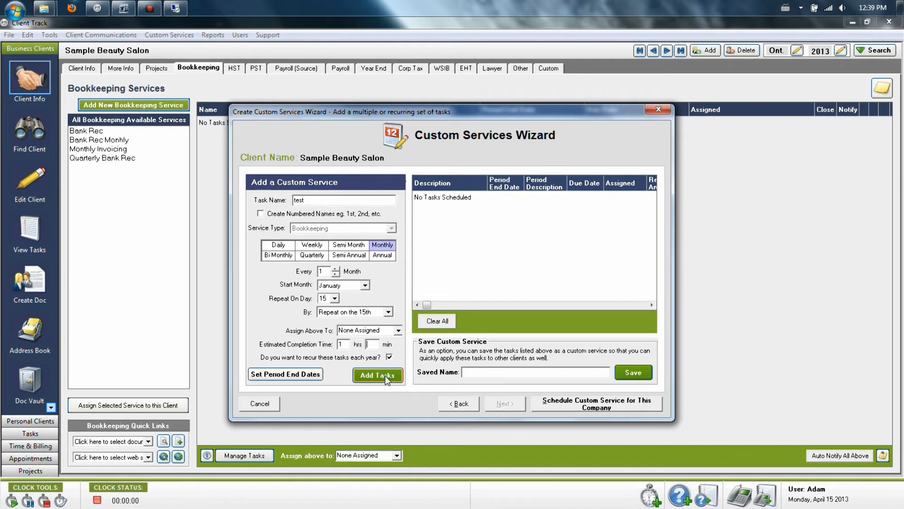
Add the monthly test tasks and scroll through due dates up to December 2013
{"action": "left_click", "coordinate": [378, 374]}
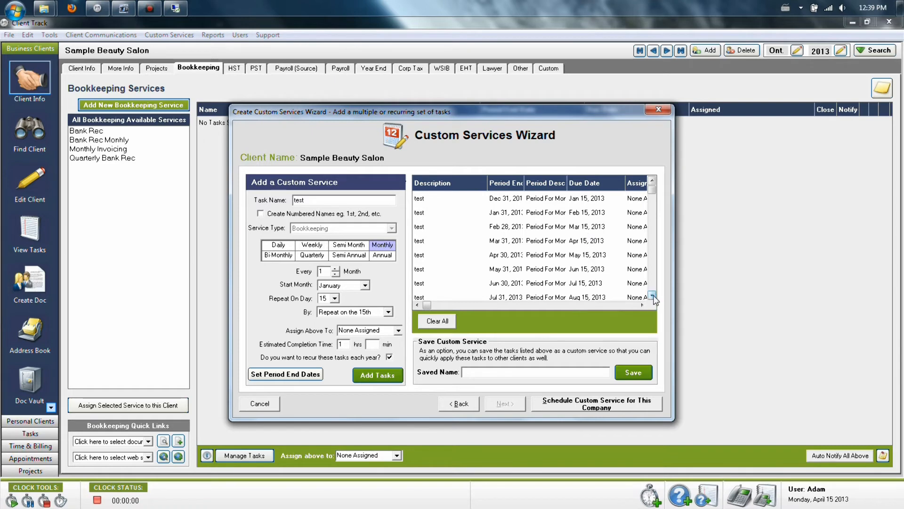
{"action": "left_click", "coordinate": [652, 297]}
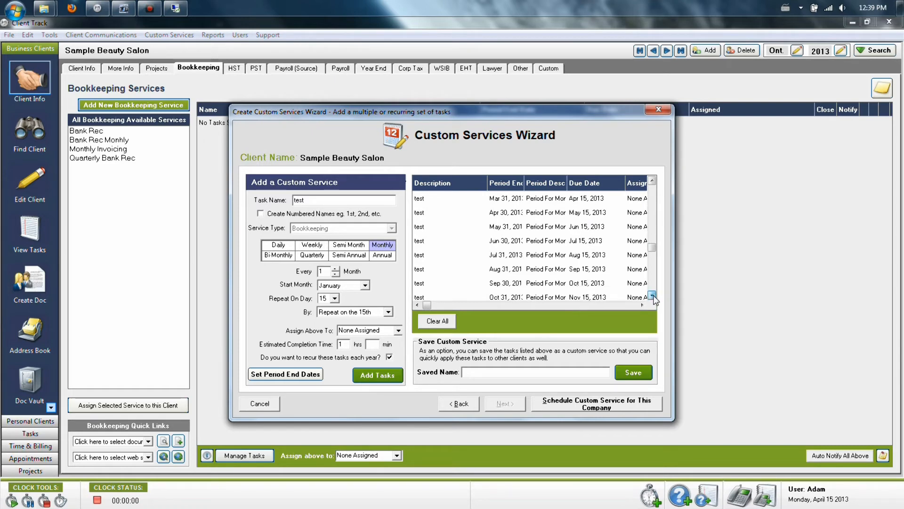
{"action": "left_click", "coordinate": [652, 296]}
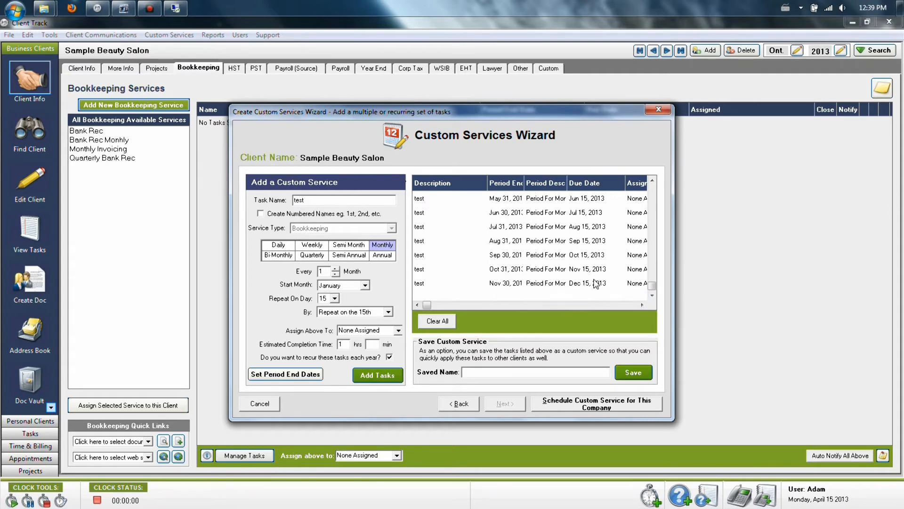
Try saving the service as 'test', dismiss the duplicate-name warning, and cancel the wizard
{"action": "left_click", "coordinate": [525, 372]}
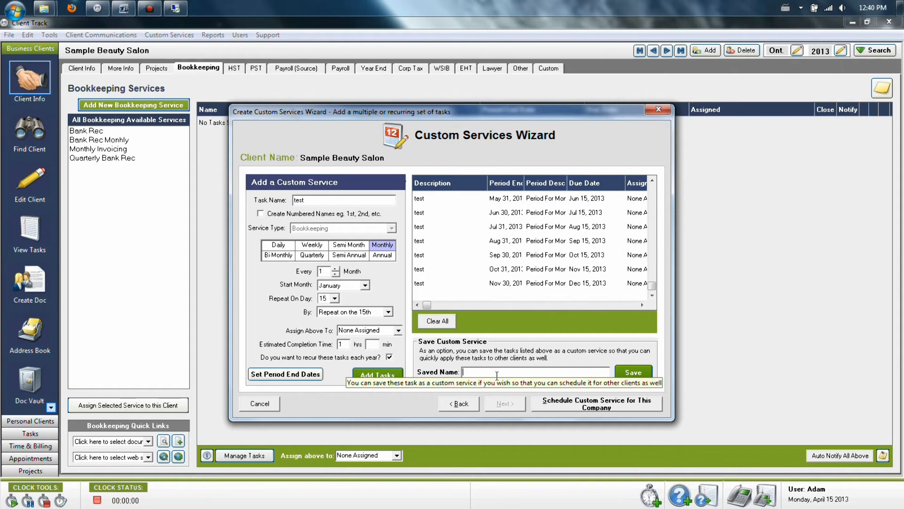
{"action": "mouse_move", "coordinate": [430, 198]}
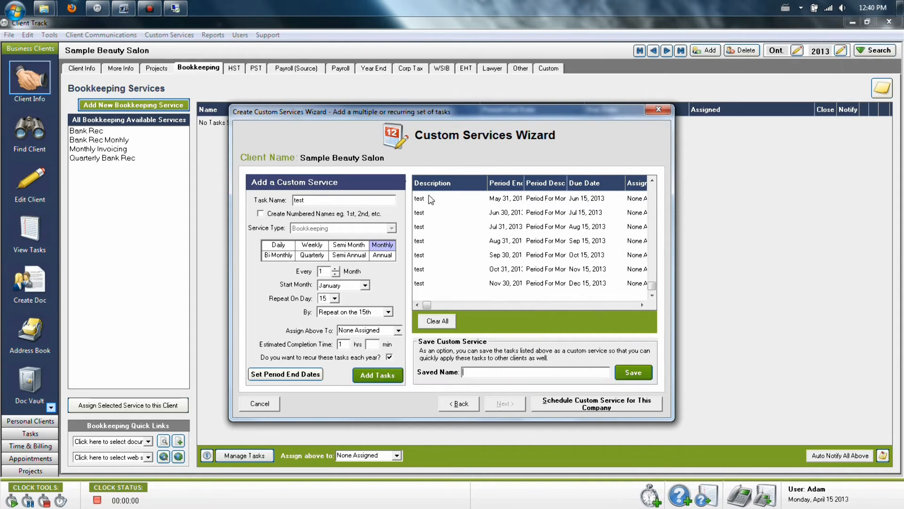
{"action": "mouse_move", "coordinate": [436, 292]}
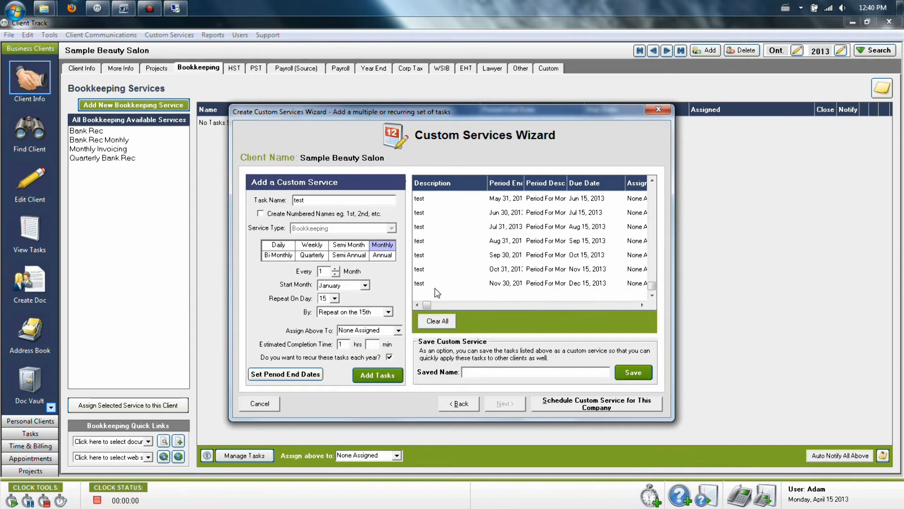
{"action": "type", "text": "test"}
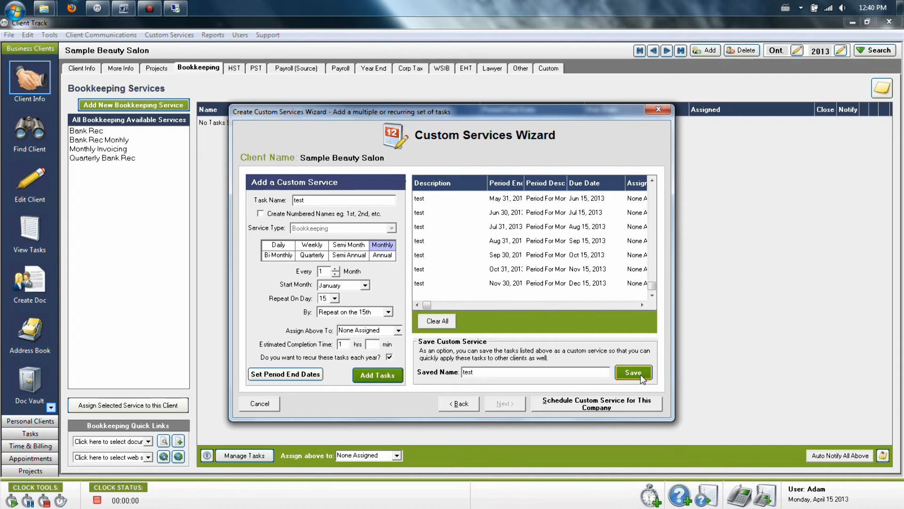
{"action": "left_click", "coordinate": [633, 372]}
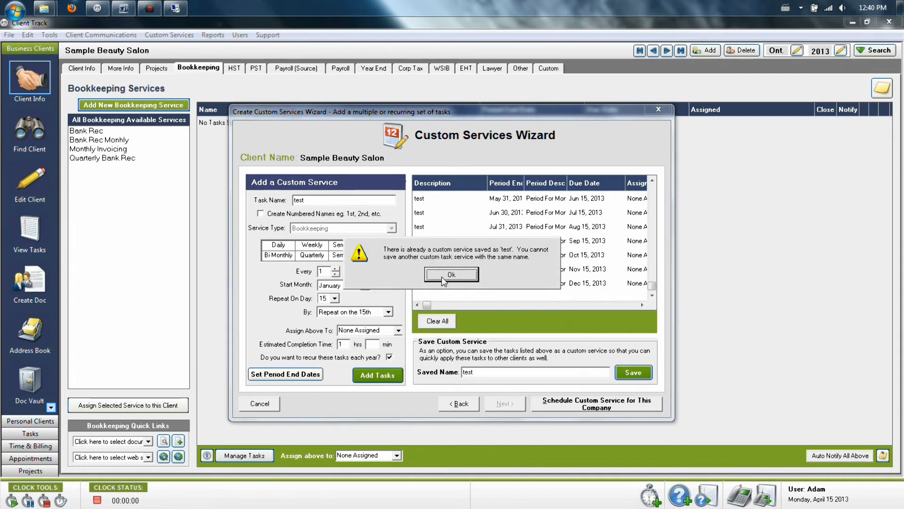
{"action": "left_click", "coordinate": [451, 274]}
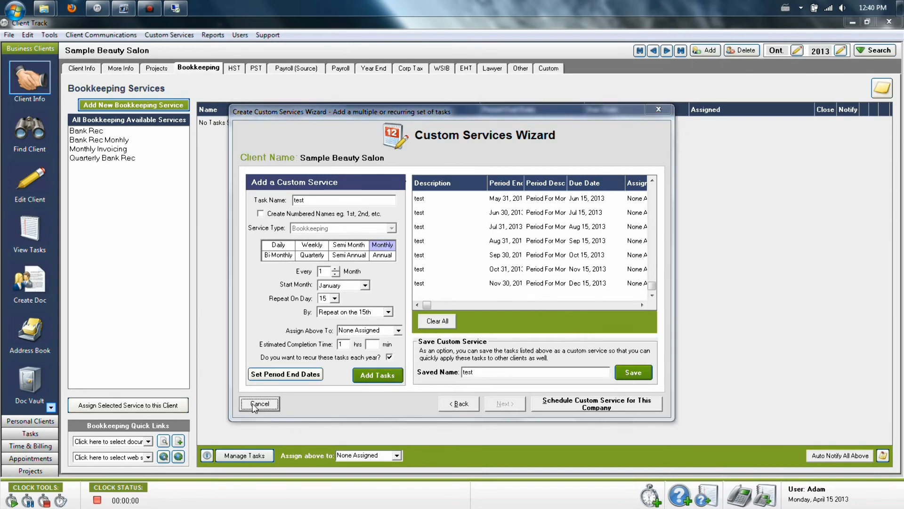
{"action": "left_click", "coordinate": [259, 403]}
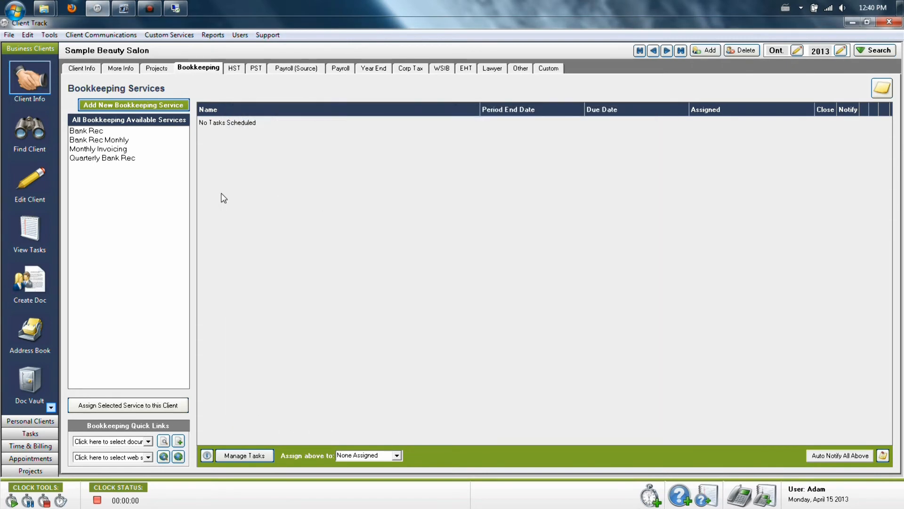
Advance to the Sample Lawyers Office record and select Bank Rec from available services
{"action": "left_click", "coordinate": [85, 130]}
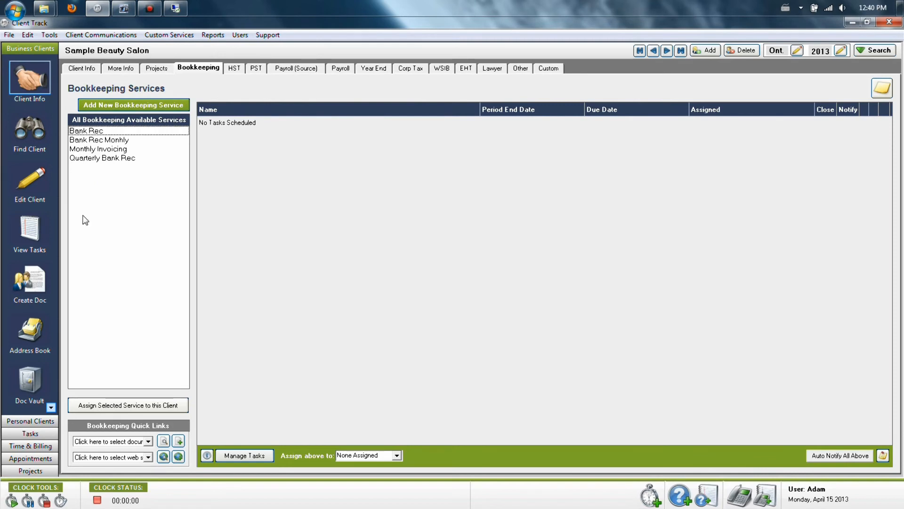
{"action": "mouse_move", "coordinate": [95, 174]}
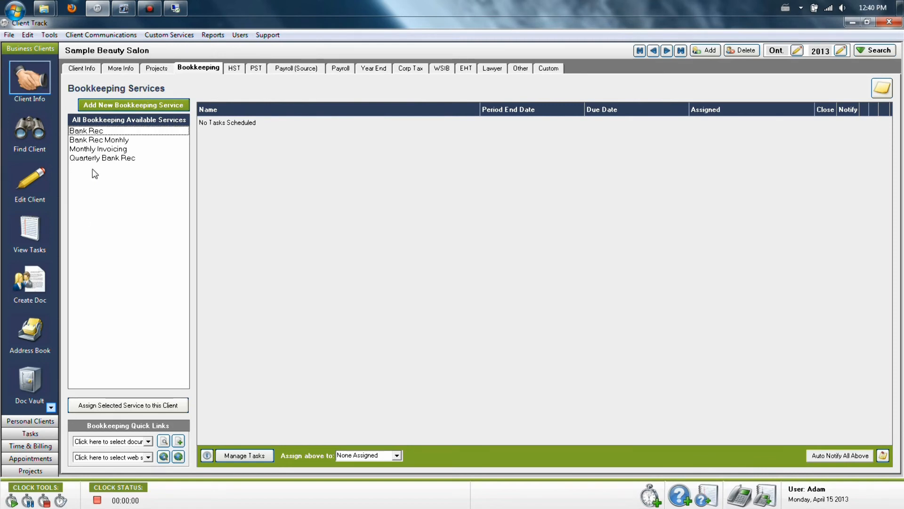
{"action": "left_click", "coordinate": [85, 131]}
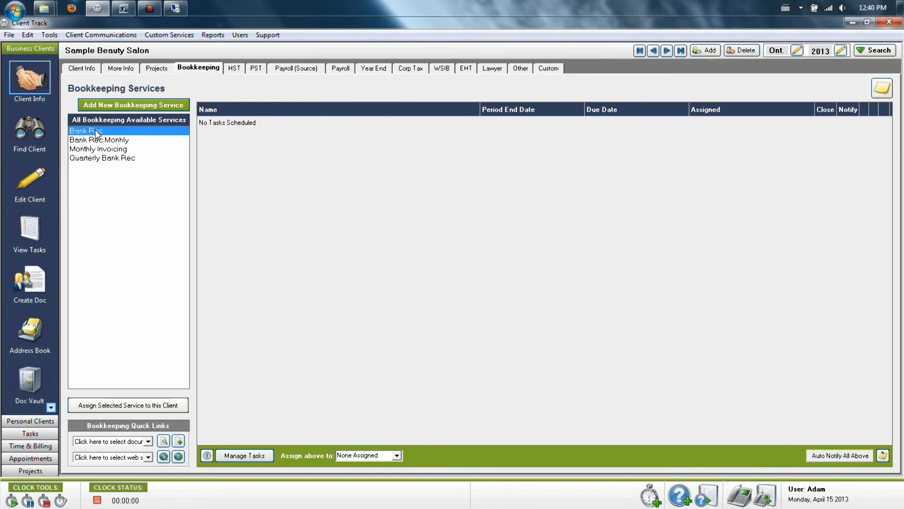
{"action": "left_click", "coordinate": [667, 51]}
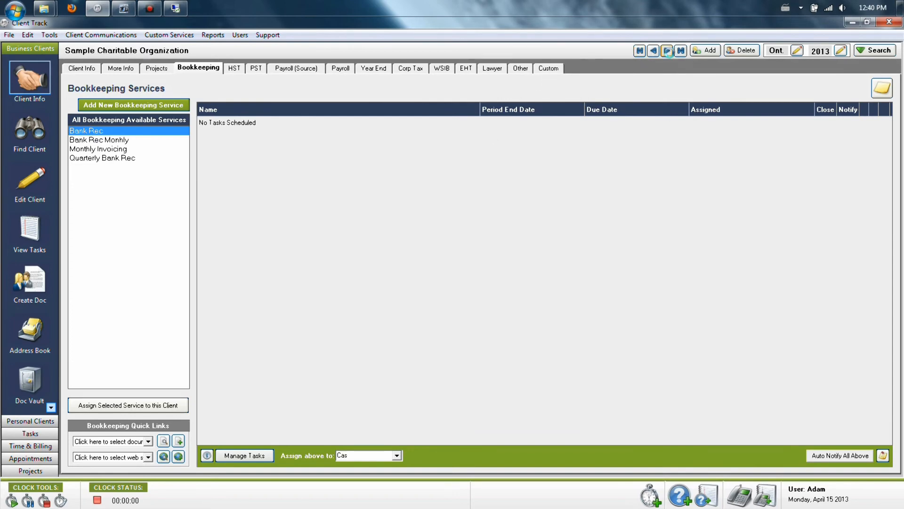
{"action": "left_click", "coordinate": [668, 51]}
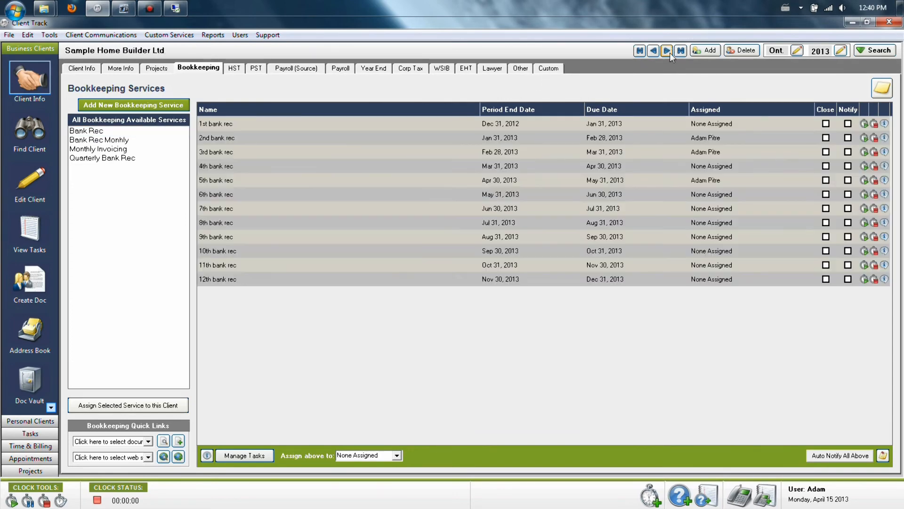
{"action": "left_click", "coordinate": [666, 50]}
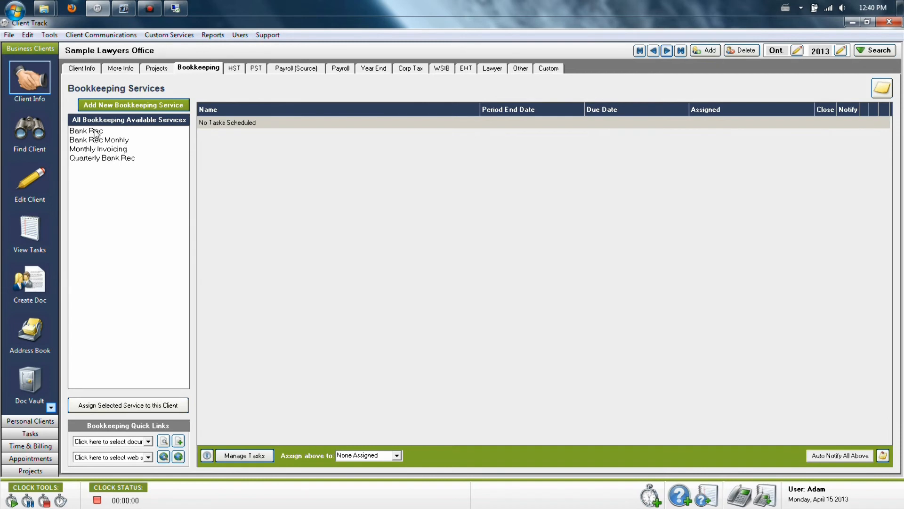
{"action": "left_click", "coordinate": [85, 131]}
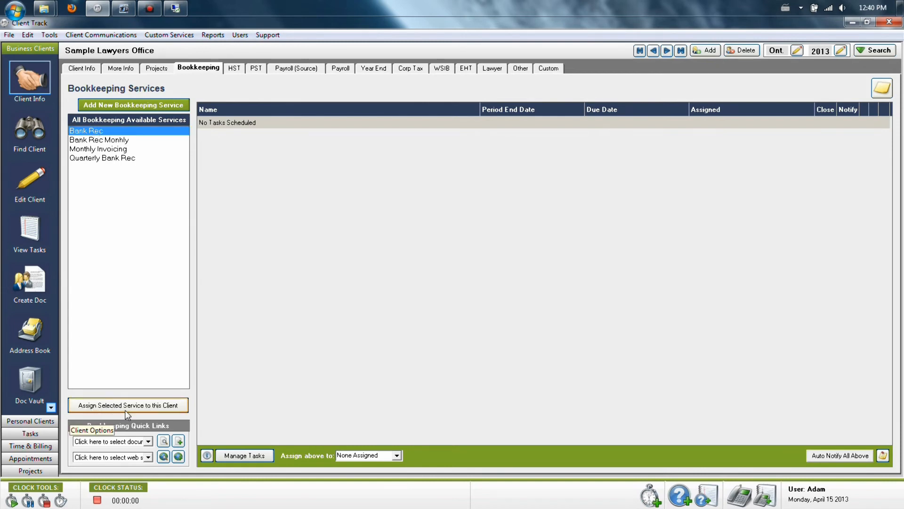
Assign Bank Rec to Sample Lawyers Office using the service's saved tasks, scheduling twelve monthly tasks
{"action": "left_click", "coordinate": [128, 404]}
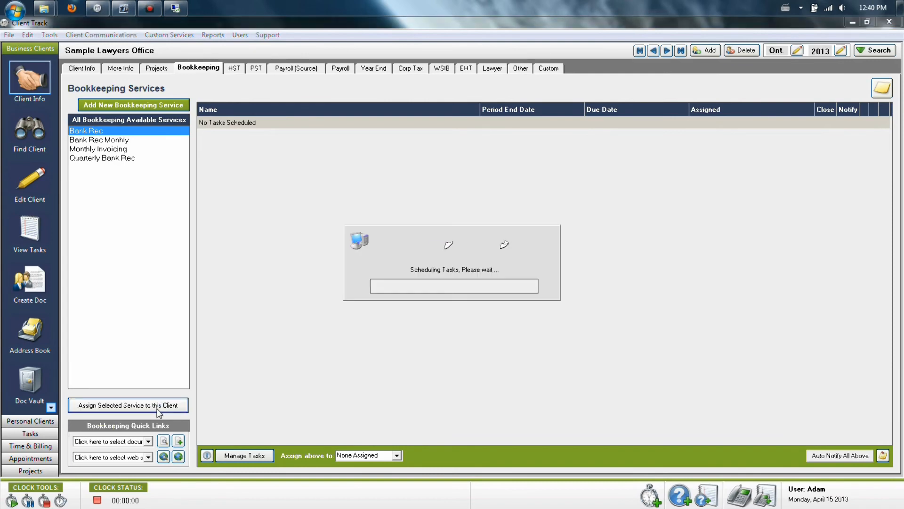
{"action": "left_click", "coordinate": [128, 405]}
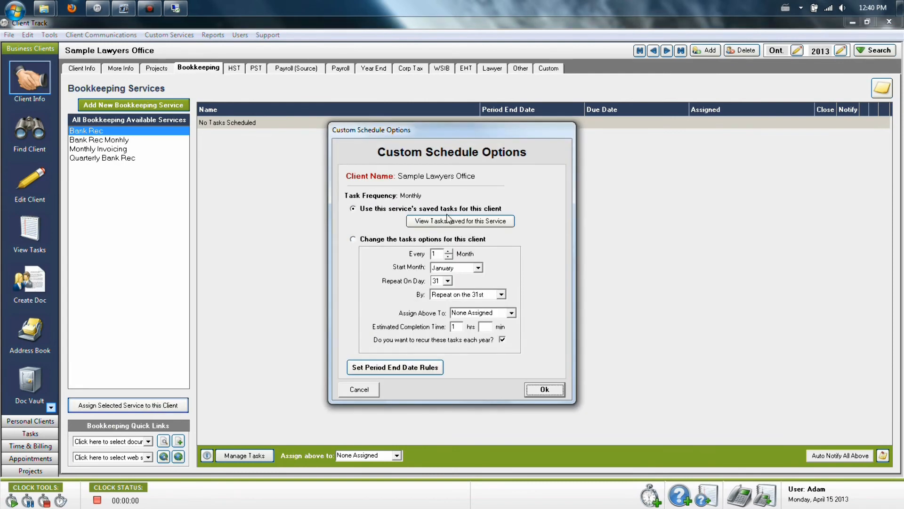
{"action": "mouse_move", "coordinate": [525, 218]}
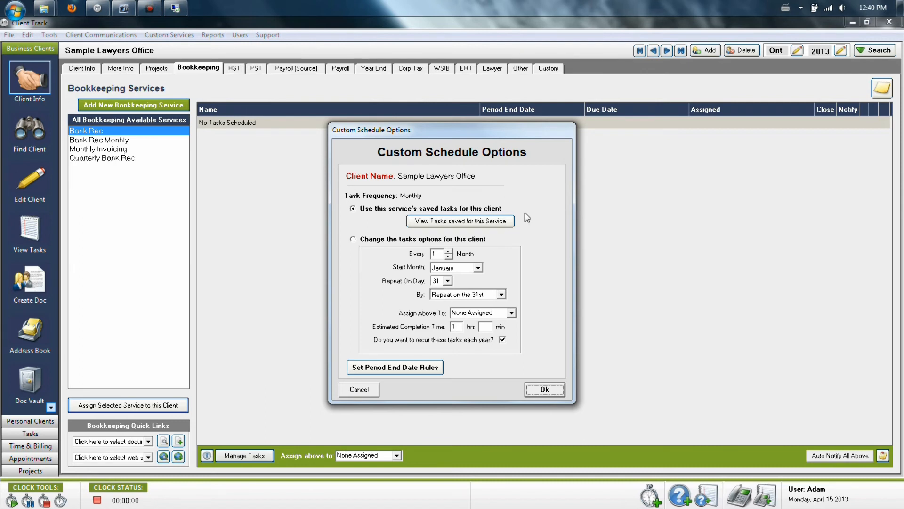
{"action": "left_click", "coordinate": [352, 238]}
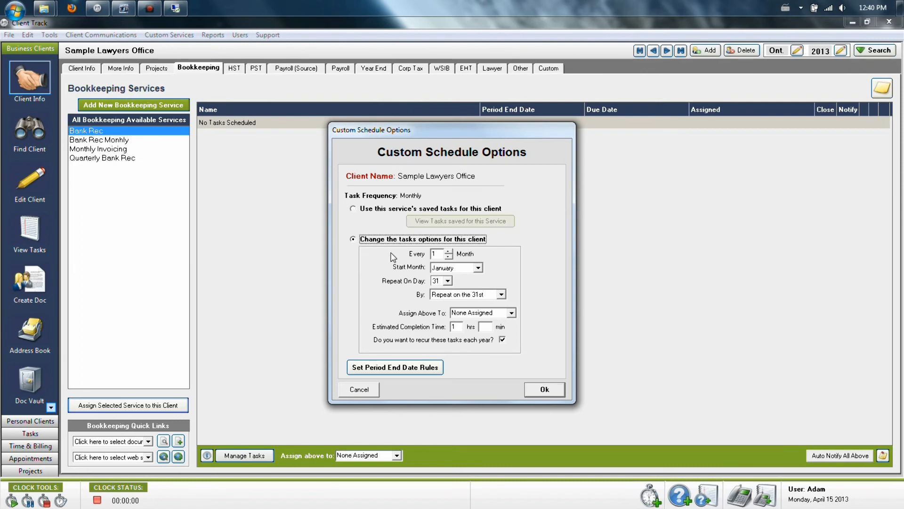
{"action": "mouse_move", "coordinate": [402, 283]}
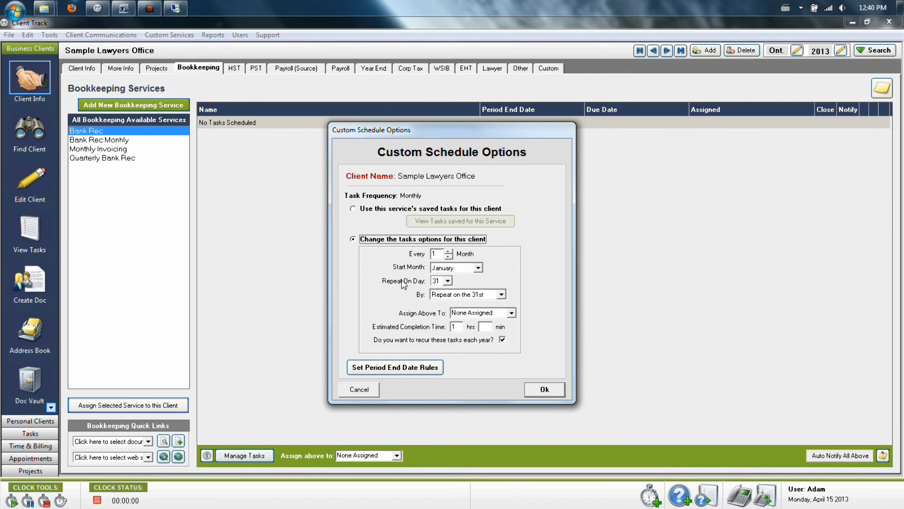
{"action": "mouse_move", "coordinate": [485, 216]}
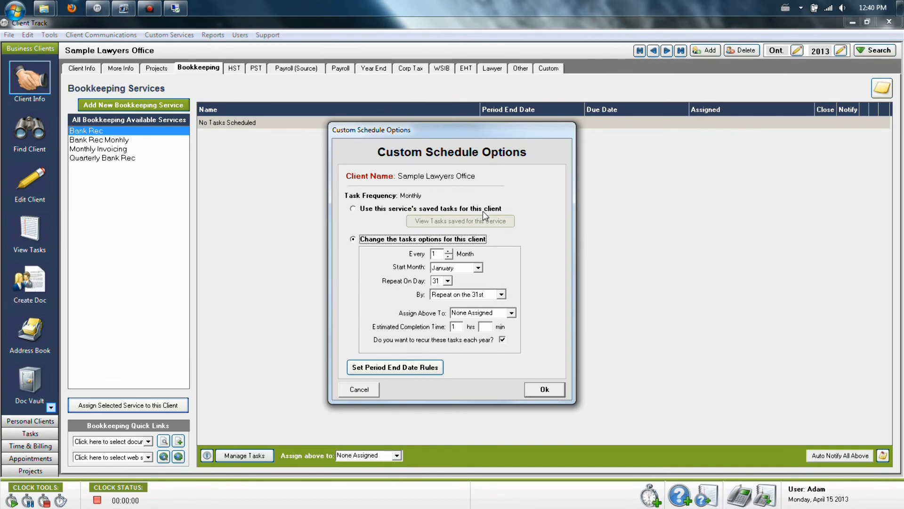
{"action": "left_click", "coordinate": [352, 208]}
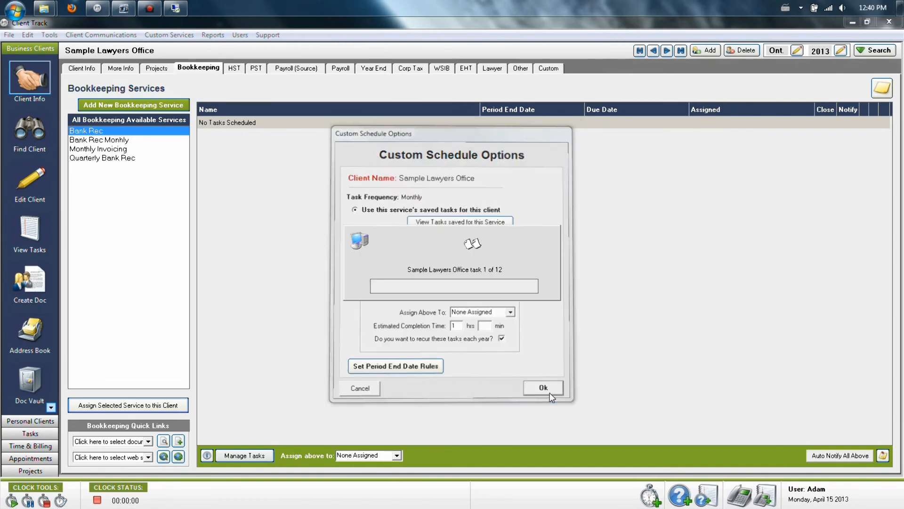
{"action": "left_click", "coordinate": [543, 387]}
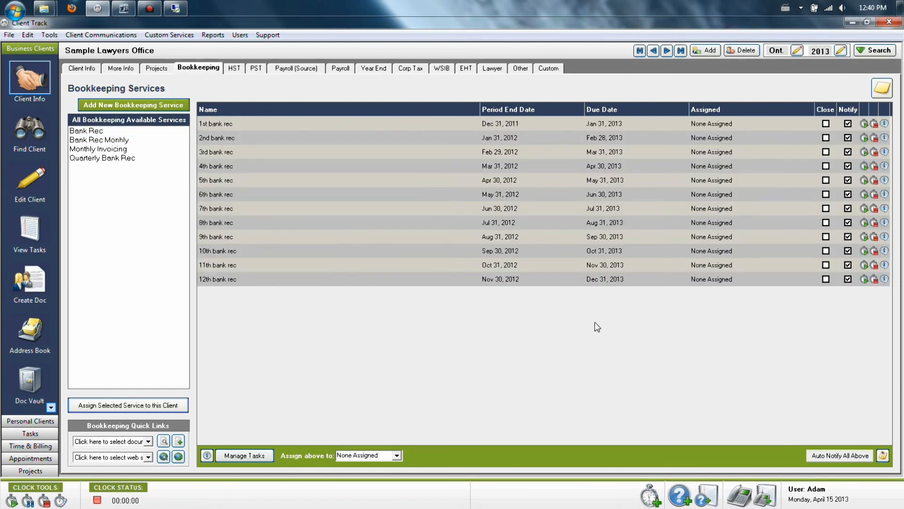
{"action": "mouse_move", "coordinate": [618, 379]}
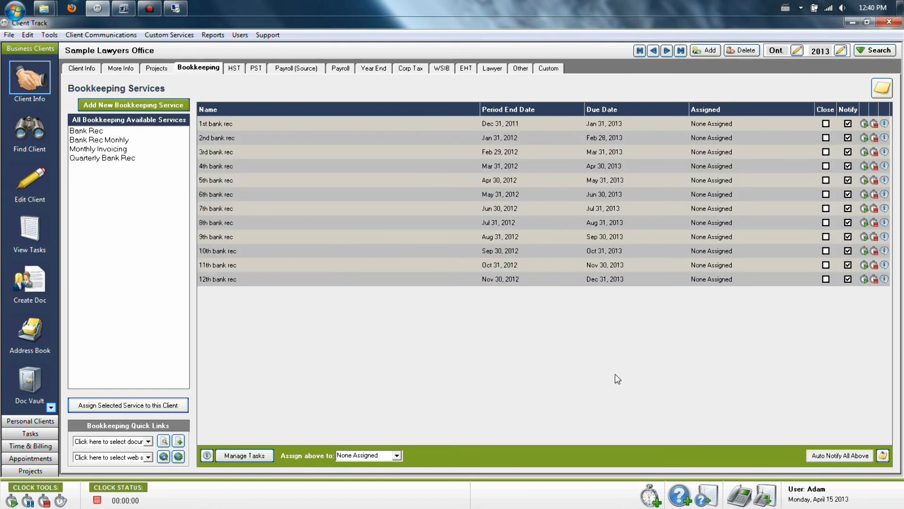
{"action": "mouse_move", "coordinate": [337, 320]}
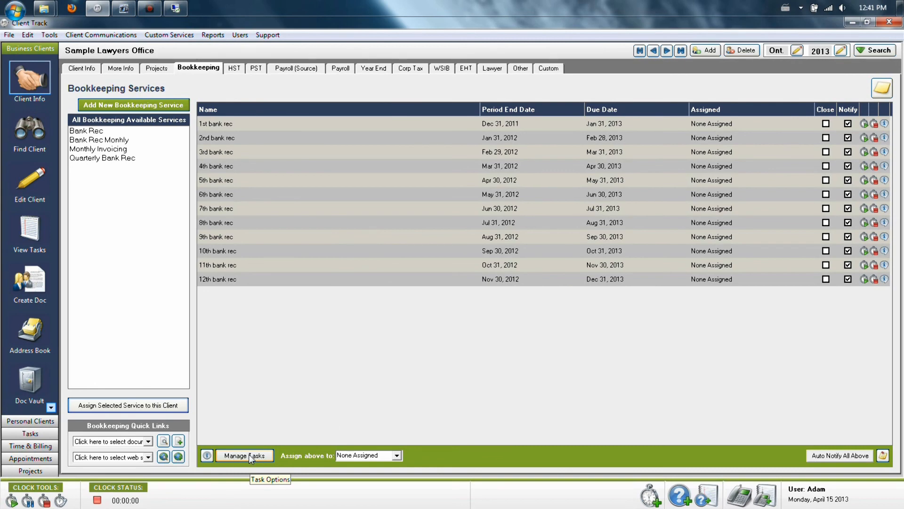
In Manage Tasks, select all twelve Bank Rec tasks, delete them, and close
{"action": "left_click", "coordinate": [244, 455]}
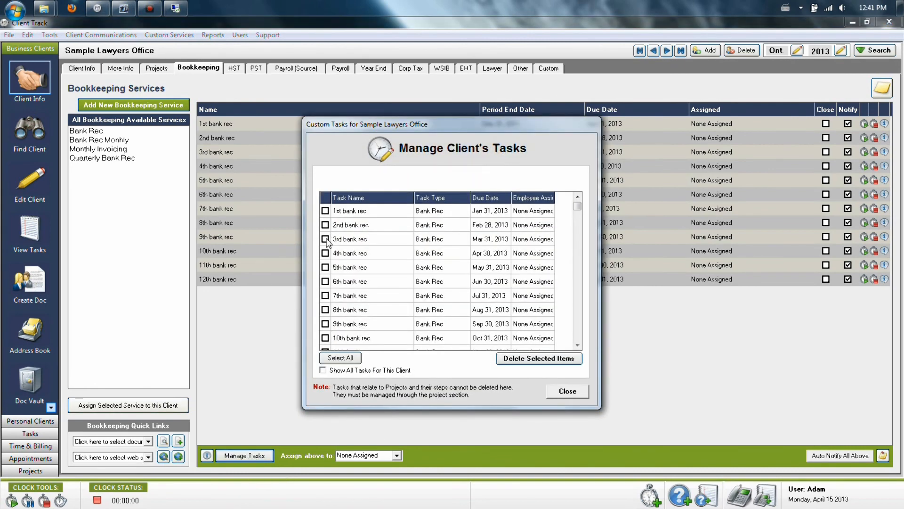
{"action": "left_click", "coordinate": [340, 357]}
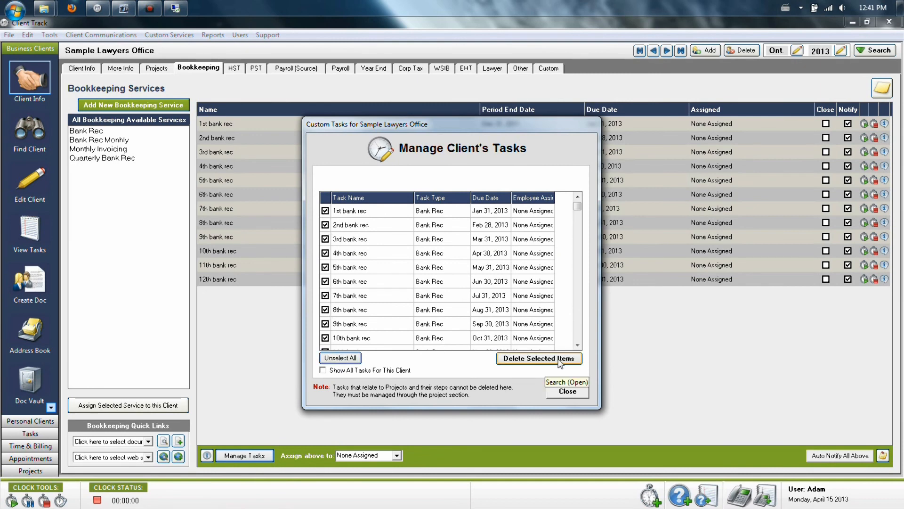
{"action": "left_click", "coordinate": [539, 358]}
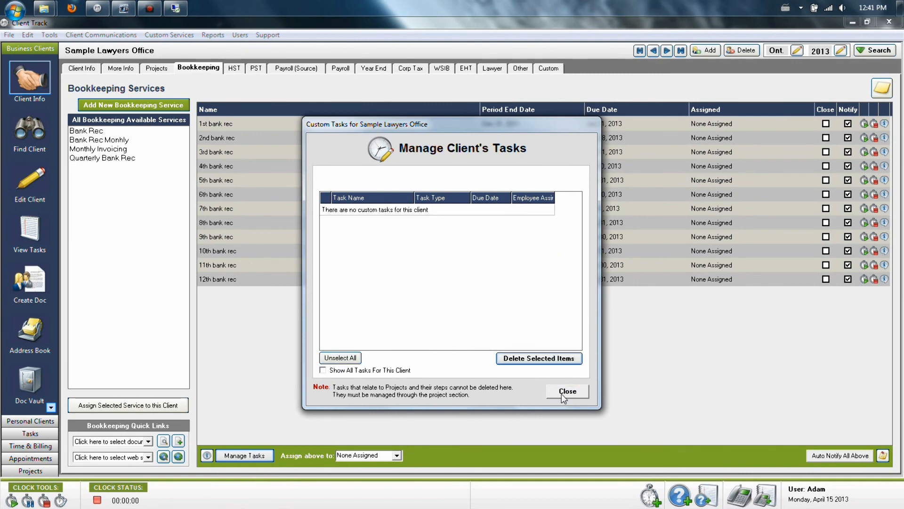
{"action": "left_click", "coordinate": [567, 394]}
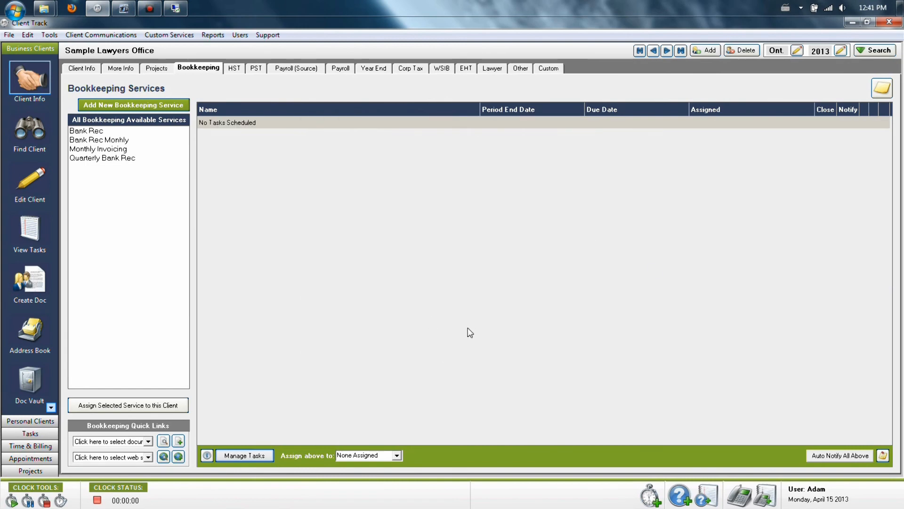